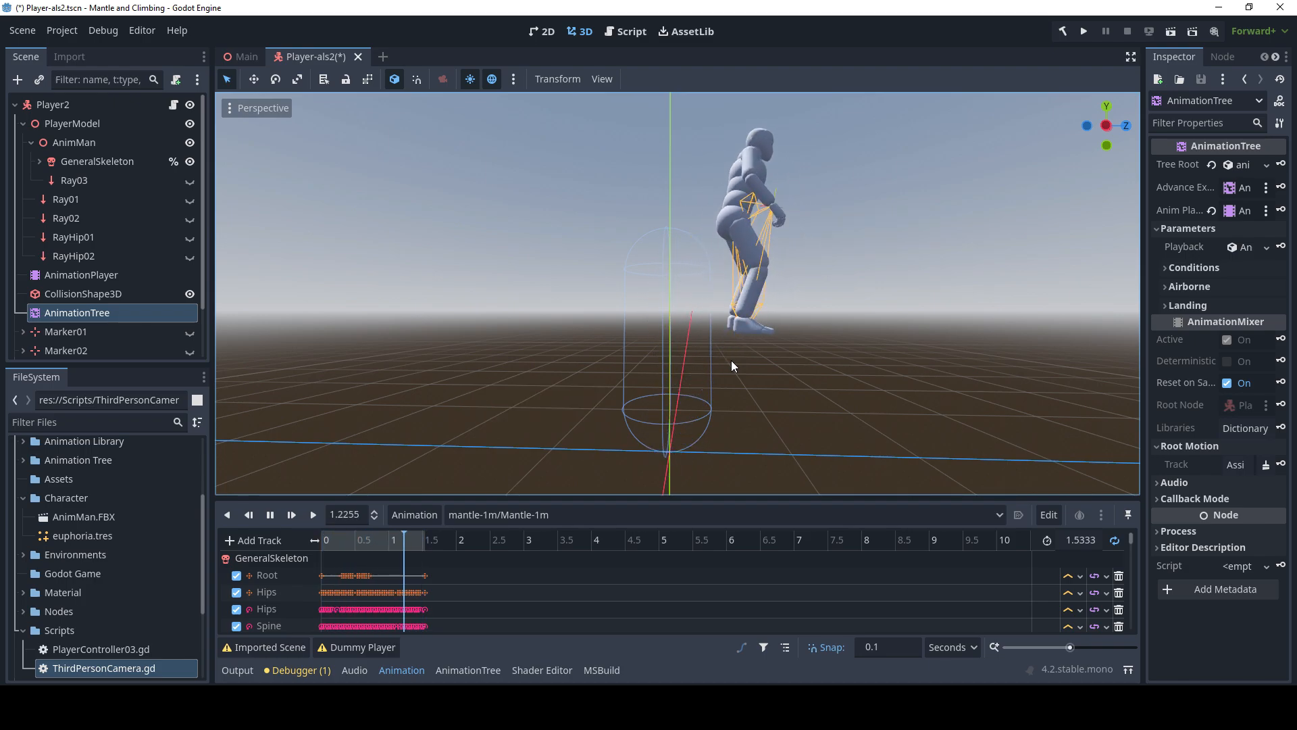
- Load the mantle-2m animation in the Animation panel and save the player scene
click(1082, 30)
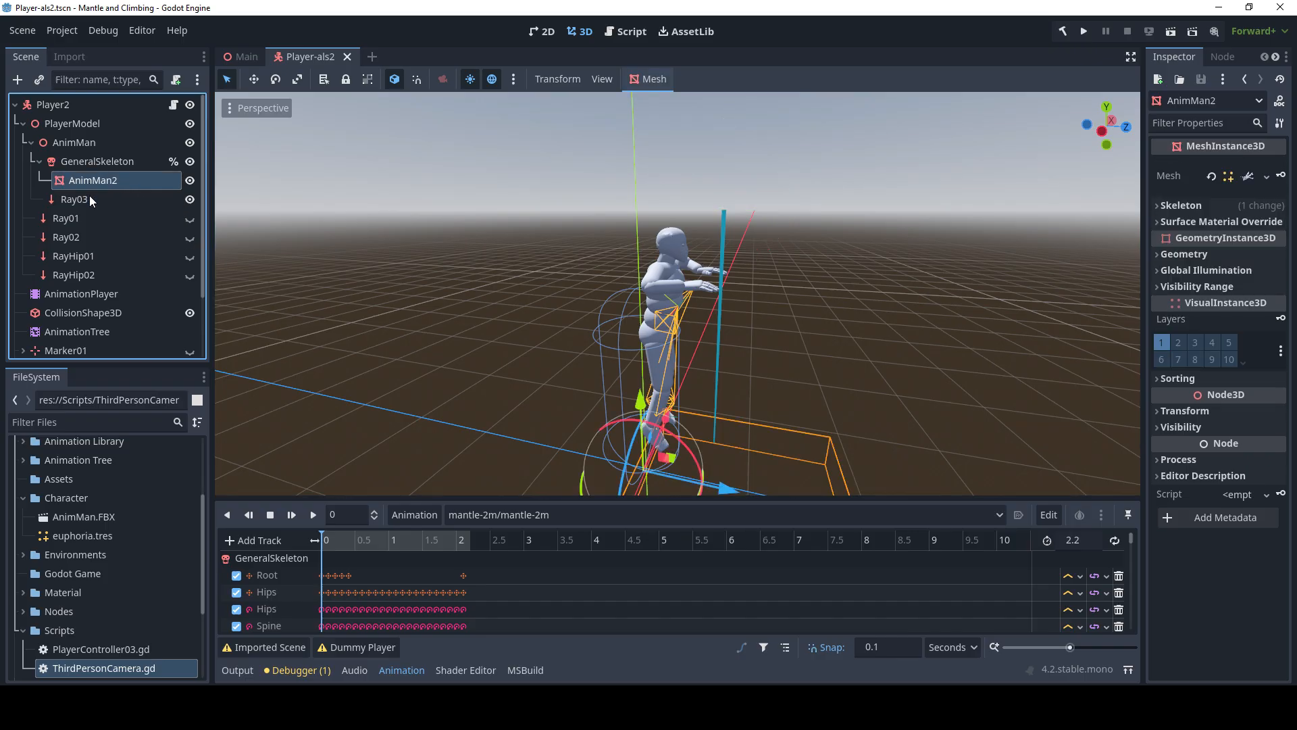
- Select Ray03, preview mantle-2m, and start a Call Method Track
click(74, 198)
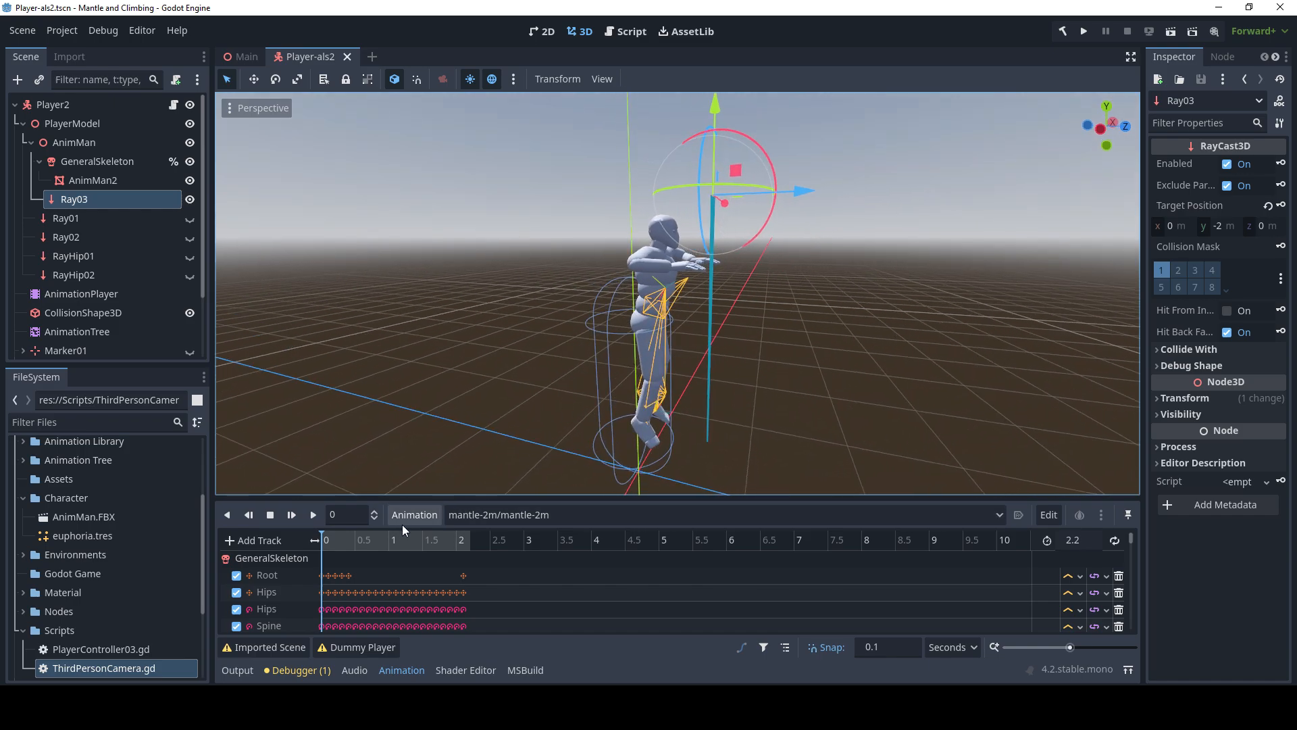
click(291, 515)
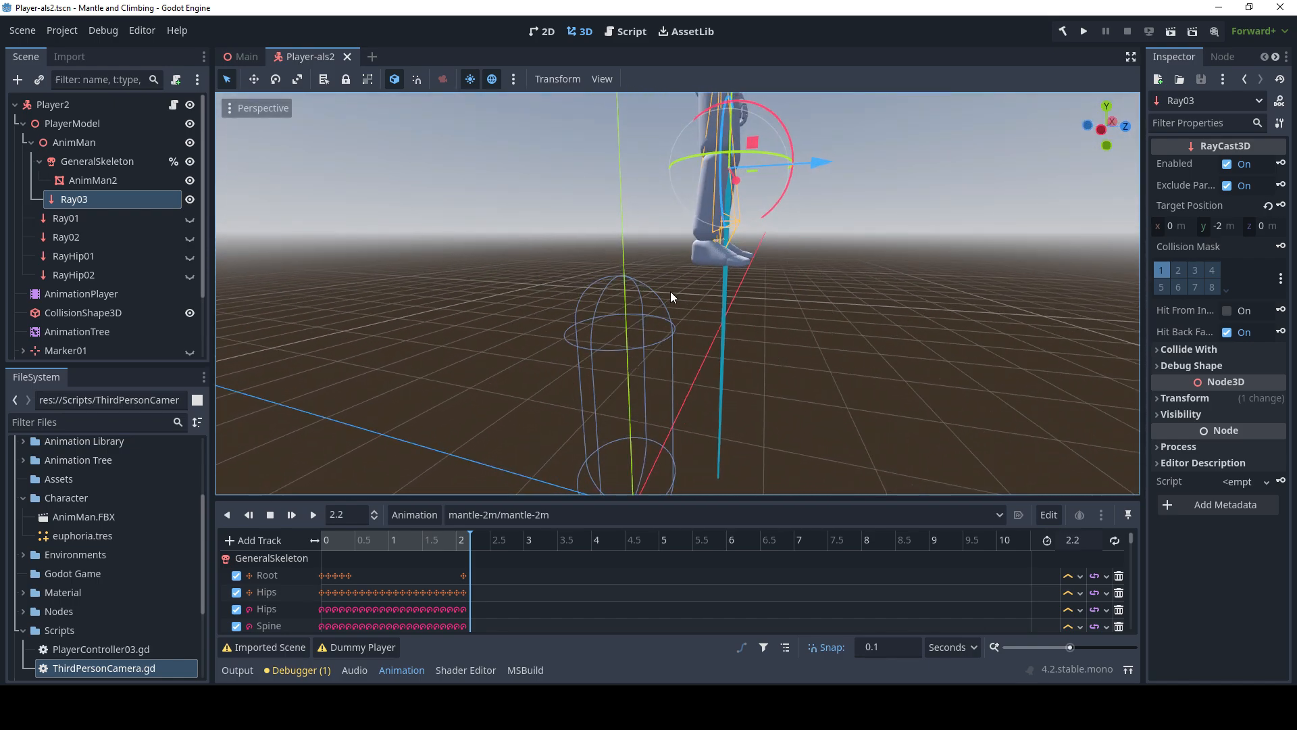
click(256, 539)
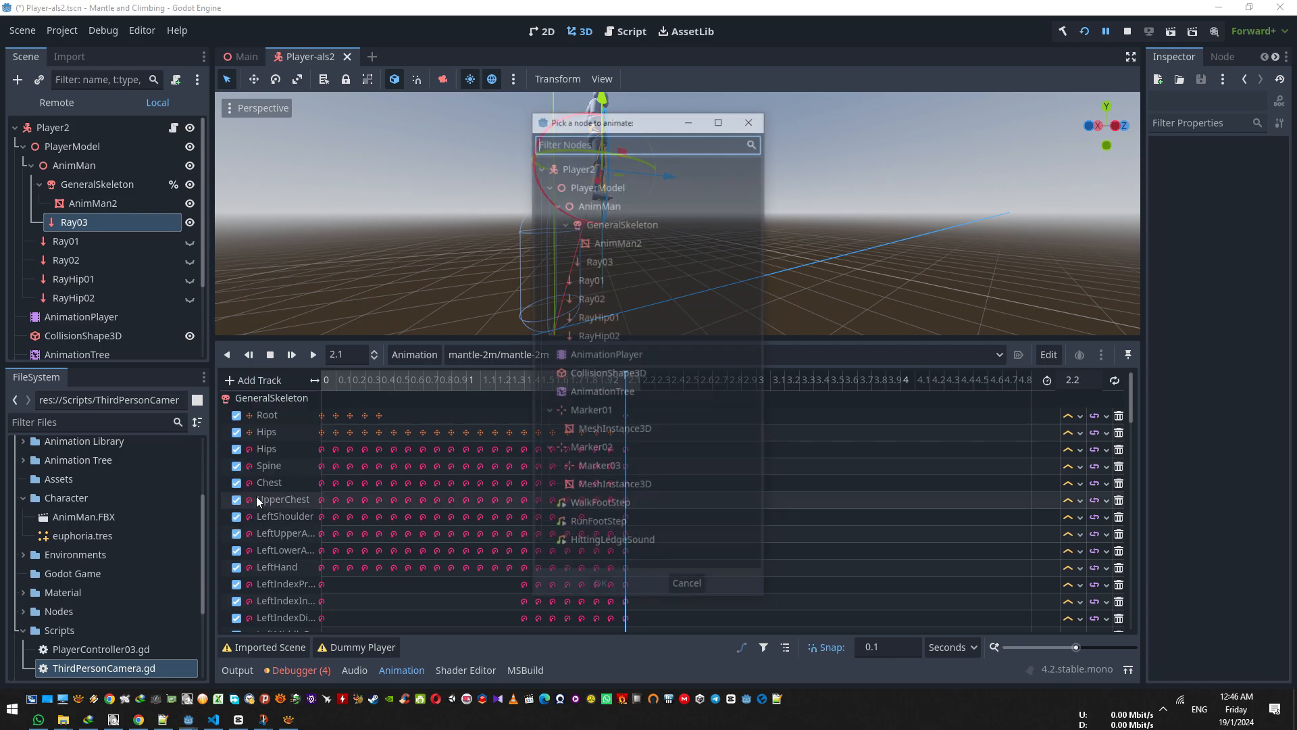
- Target Player2 with the new method track and move the timeline to 0.7 seconds
click(577, 165)
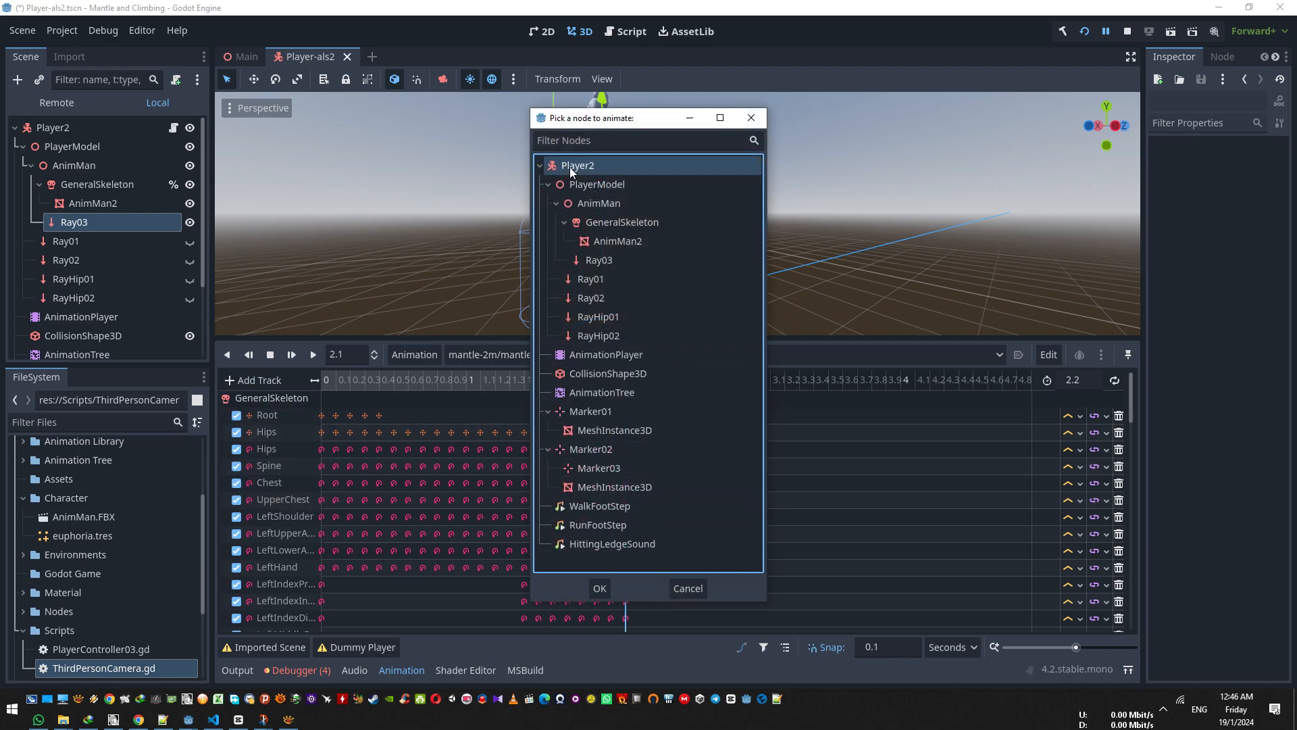
click(599, 587)
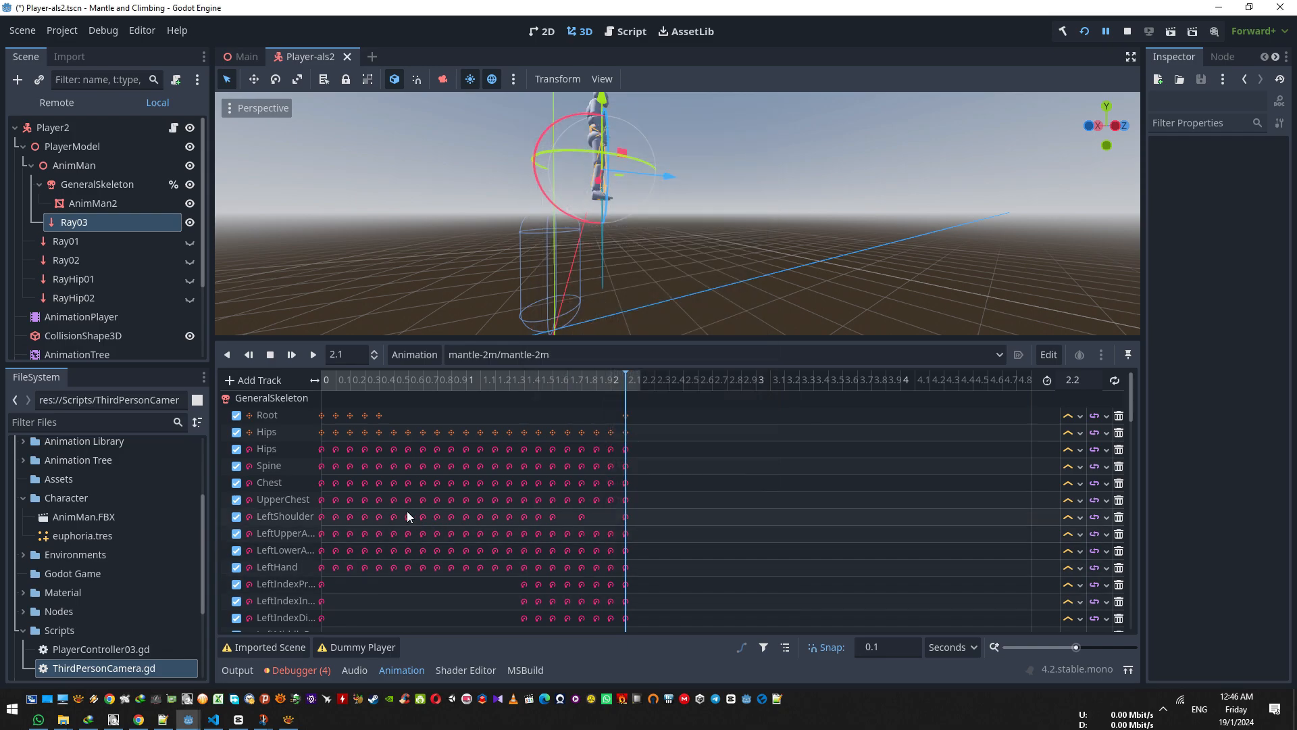
scroll(down, 3)
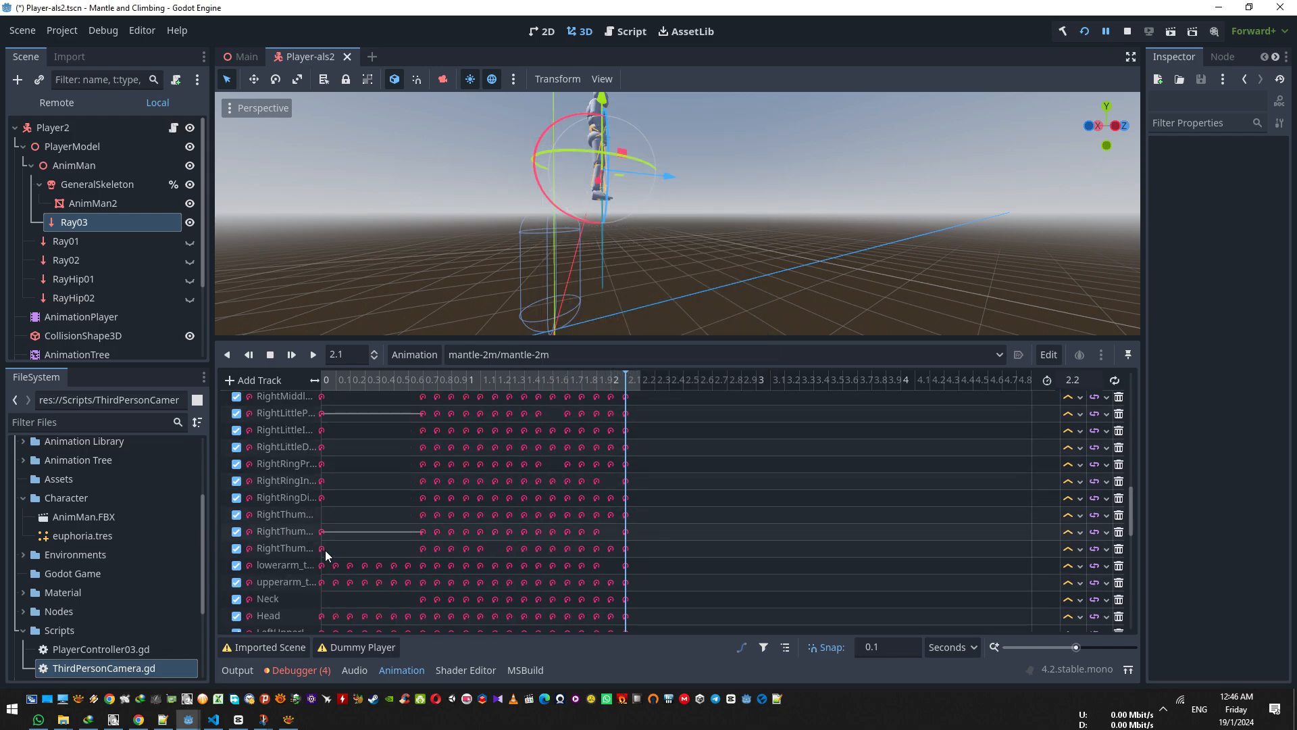
scroll(down, 3)
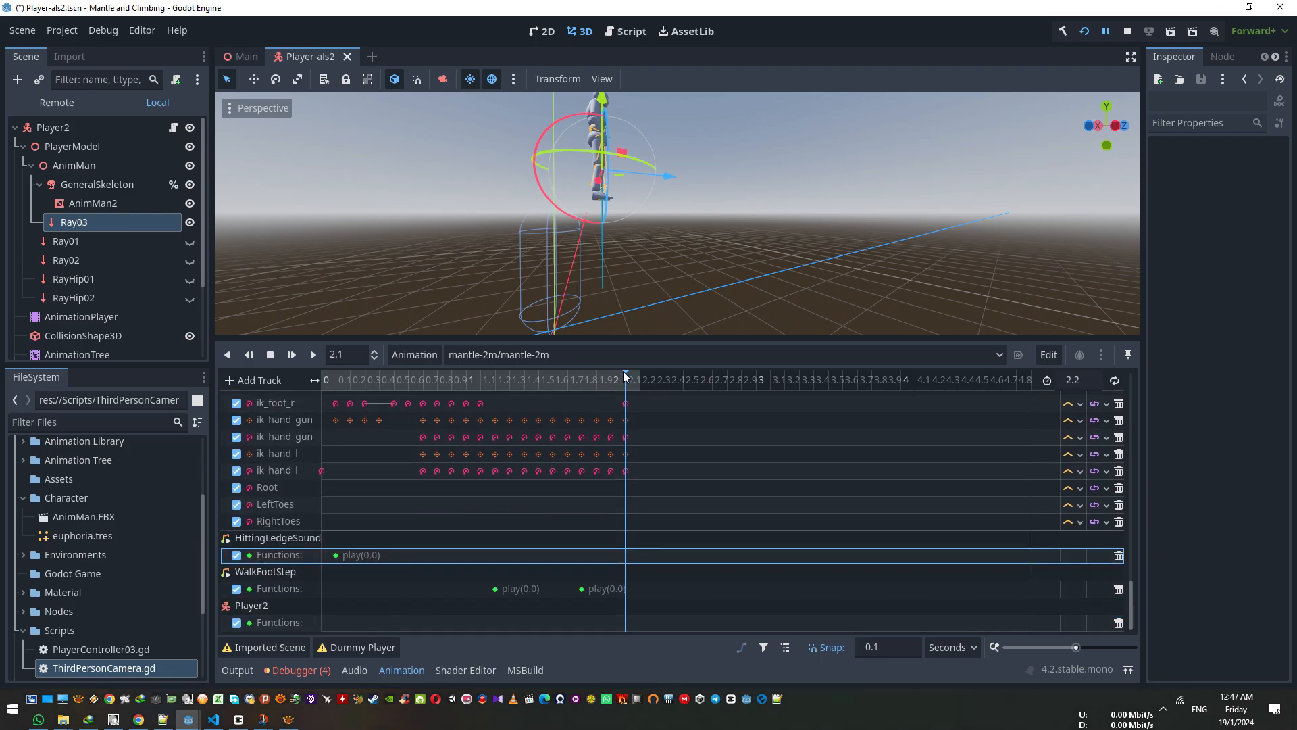
click(395, 380)
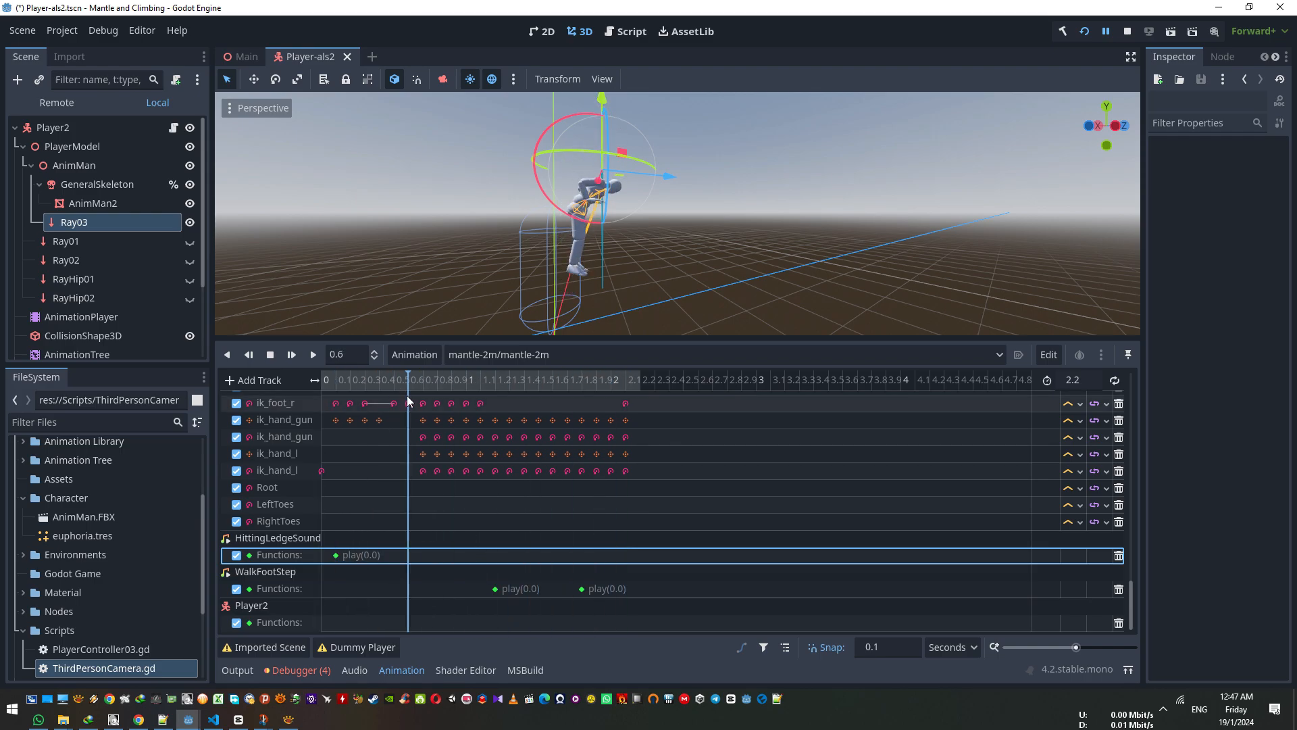
click(437, 379)
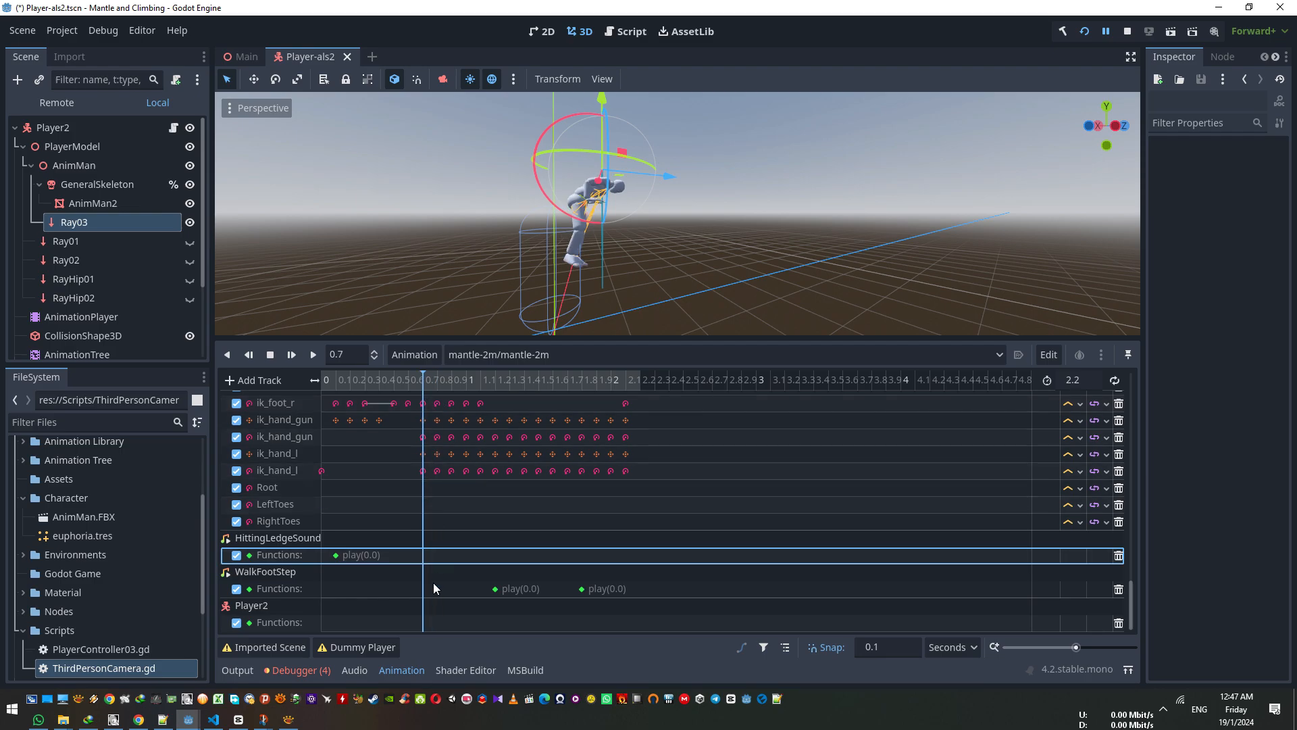
mouse_move(438, 640)
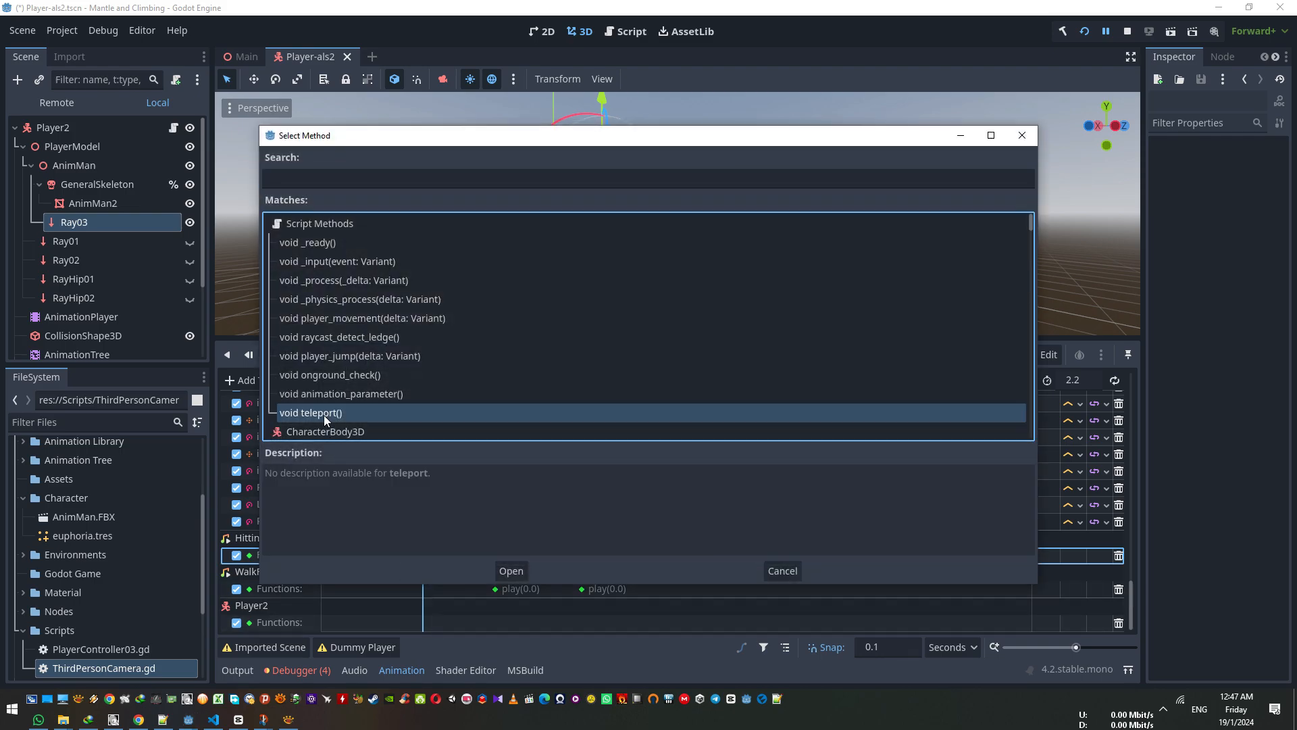
mouse_move(511, 570)
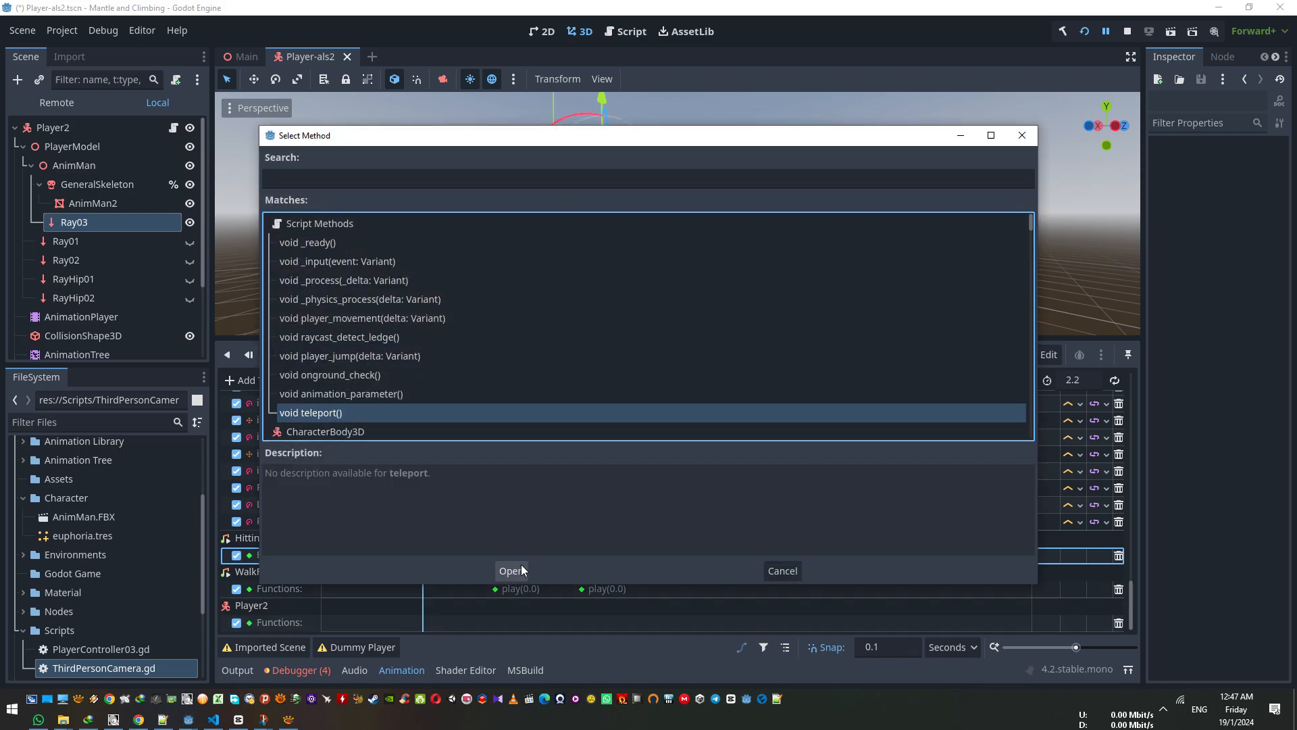
- Add a void teleport() key at 0.7s on Player2's track, then scrub to 1.2s
click(511, 570)
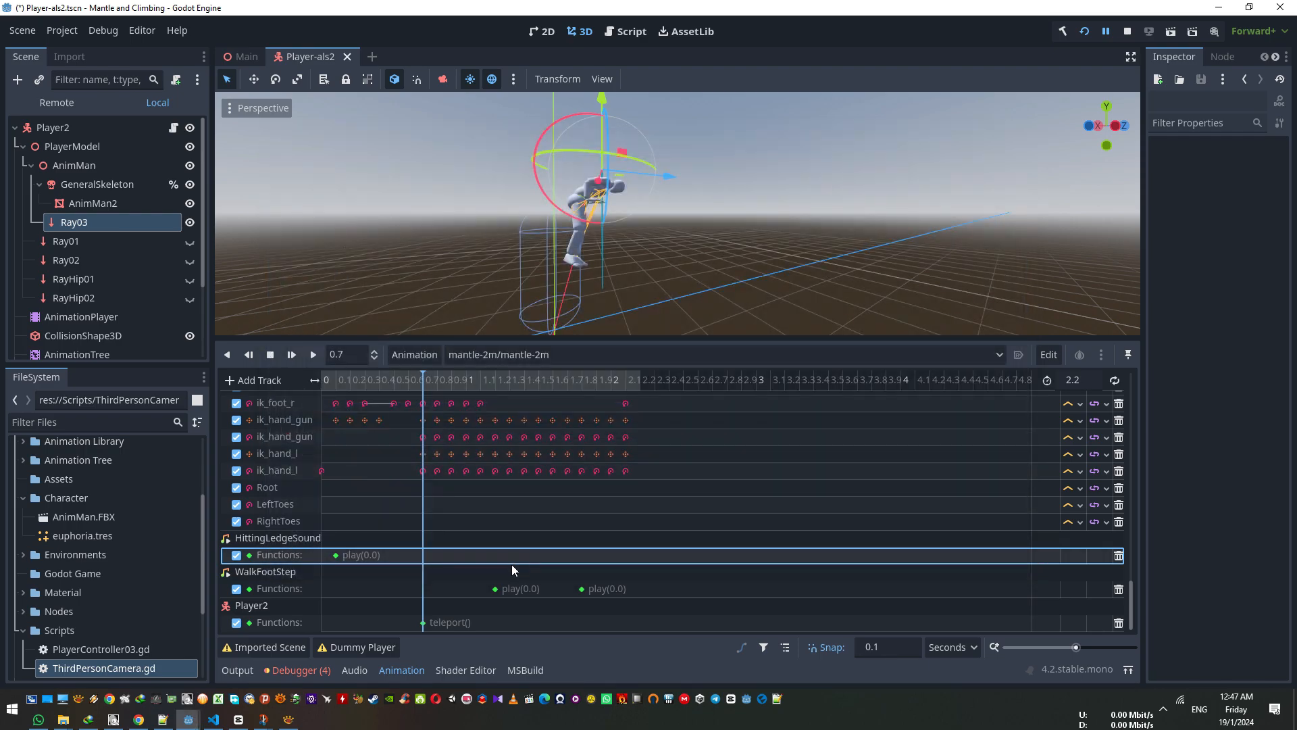
click(494, 380)
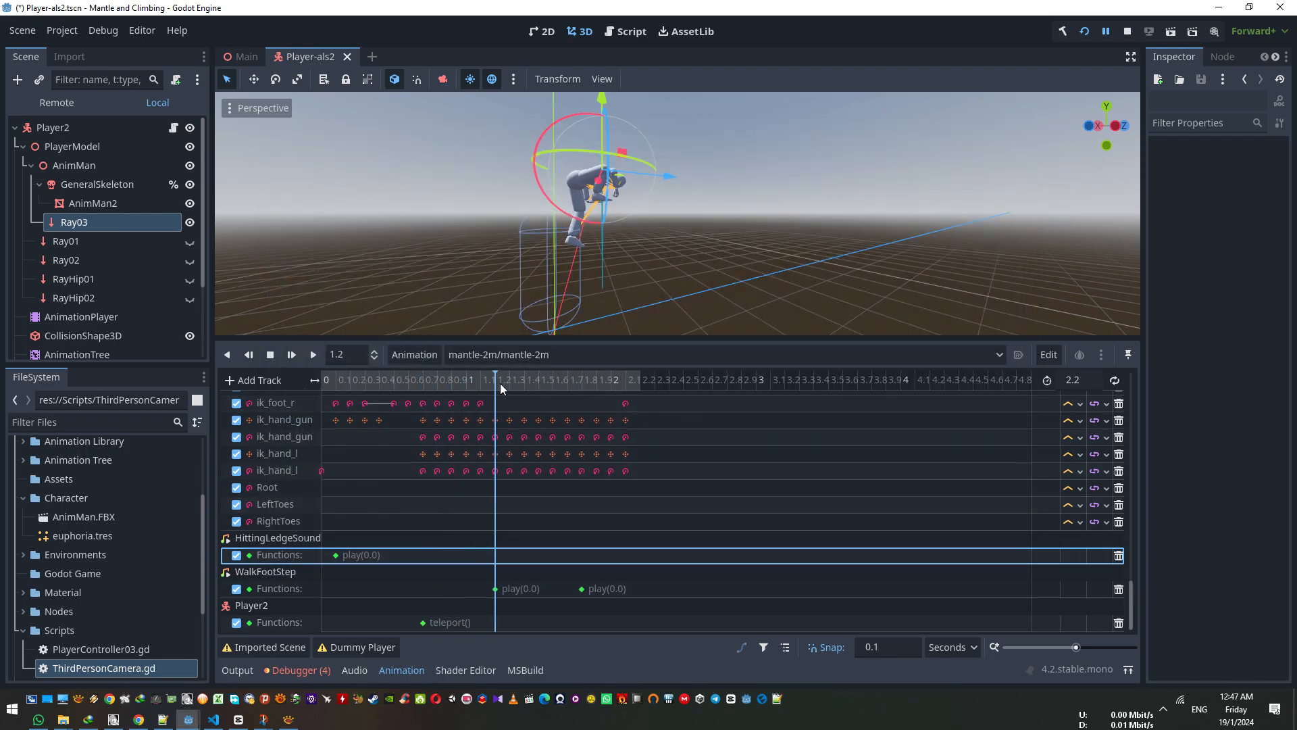
click(1061, 31)
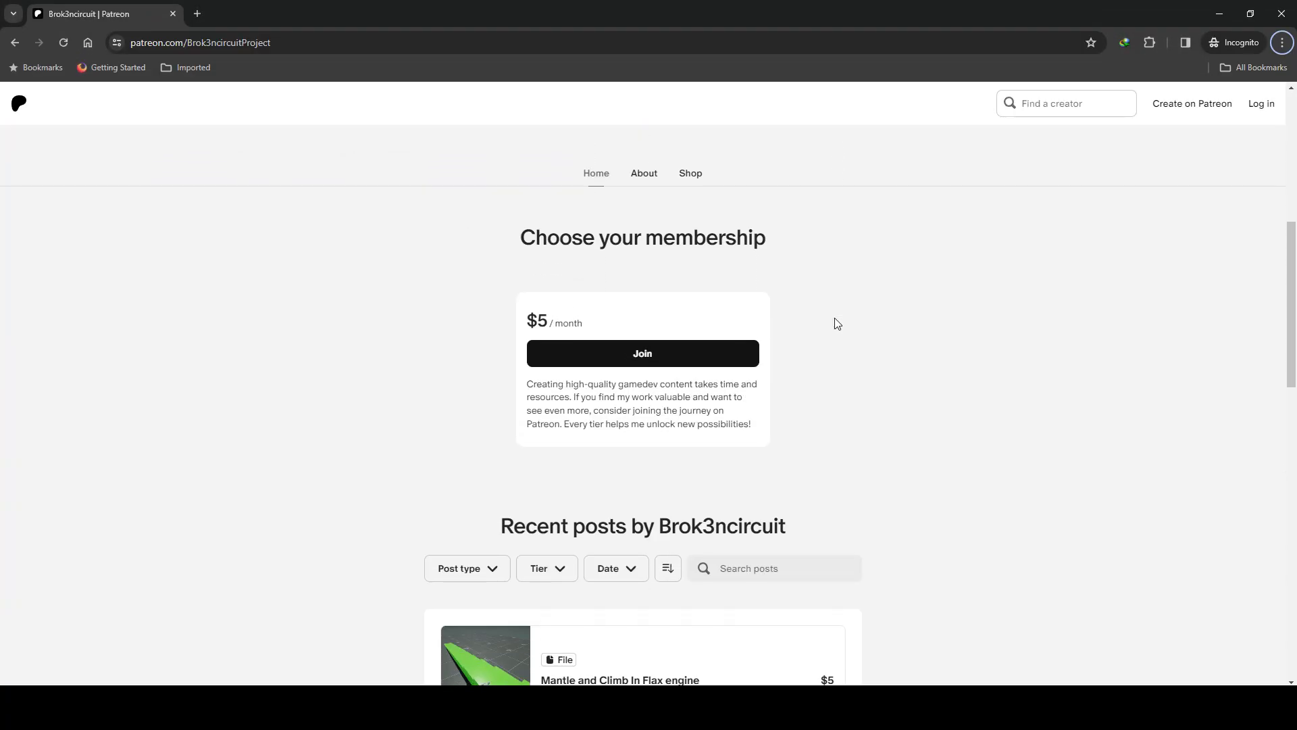
- Scroll the Patreon page down to the locked Godot 4 mantle project post
scroll(down, 3)
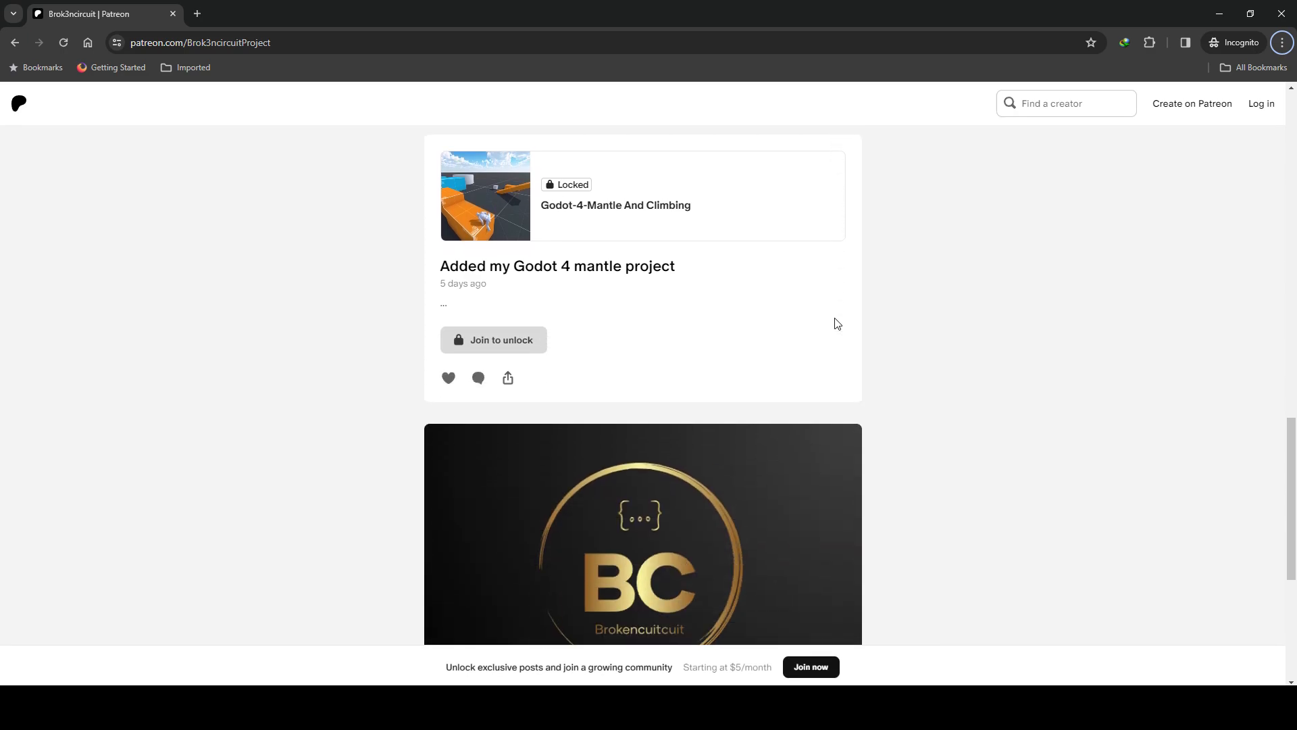